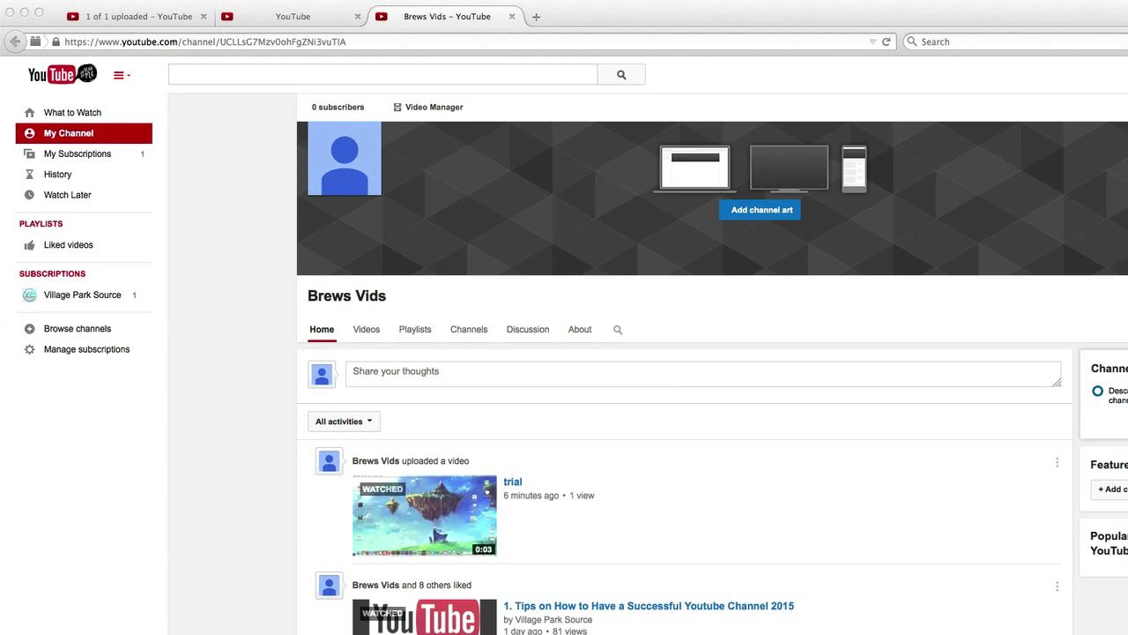
{"action": "mouse_move", "coordinate": [291, 388]}
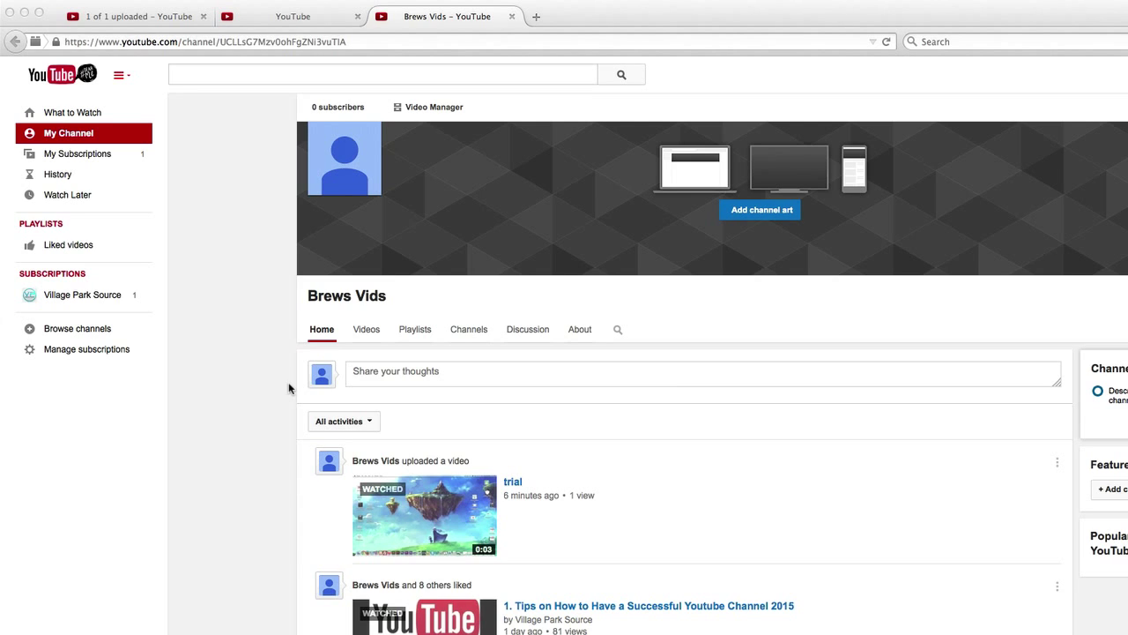
{"action": "mouse_move", "coordinate": [283, 364]}
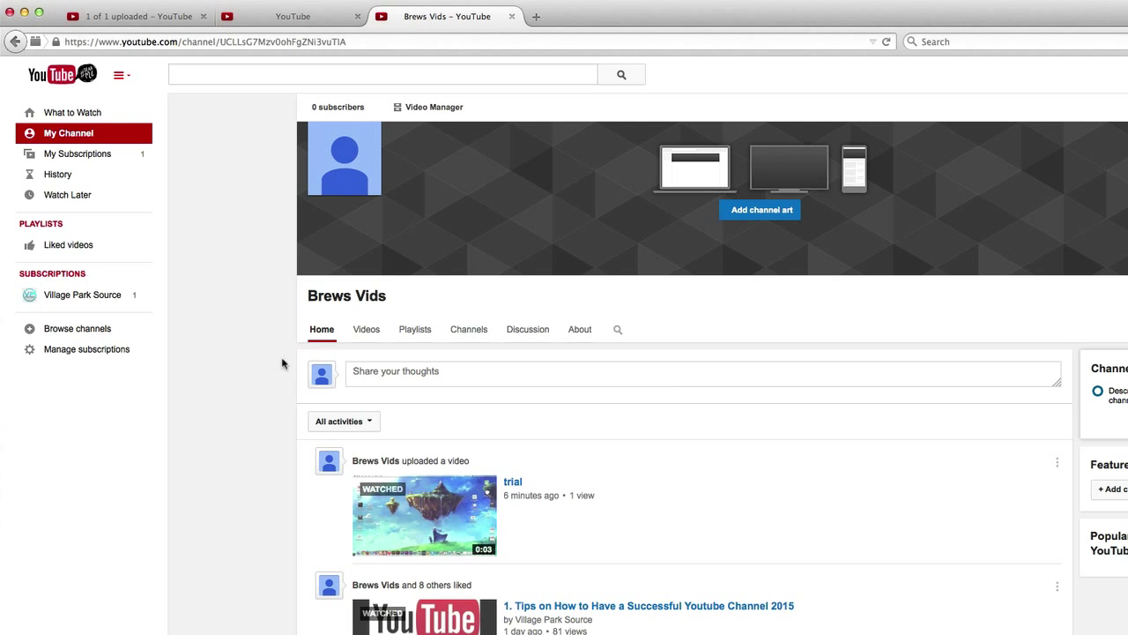
Enable browse view in the Brews Vids channel navigation settings.
{"action": "scroll", "scroll_direction": "down", "scroll_amount": 3}
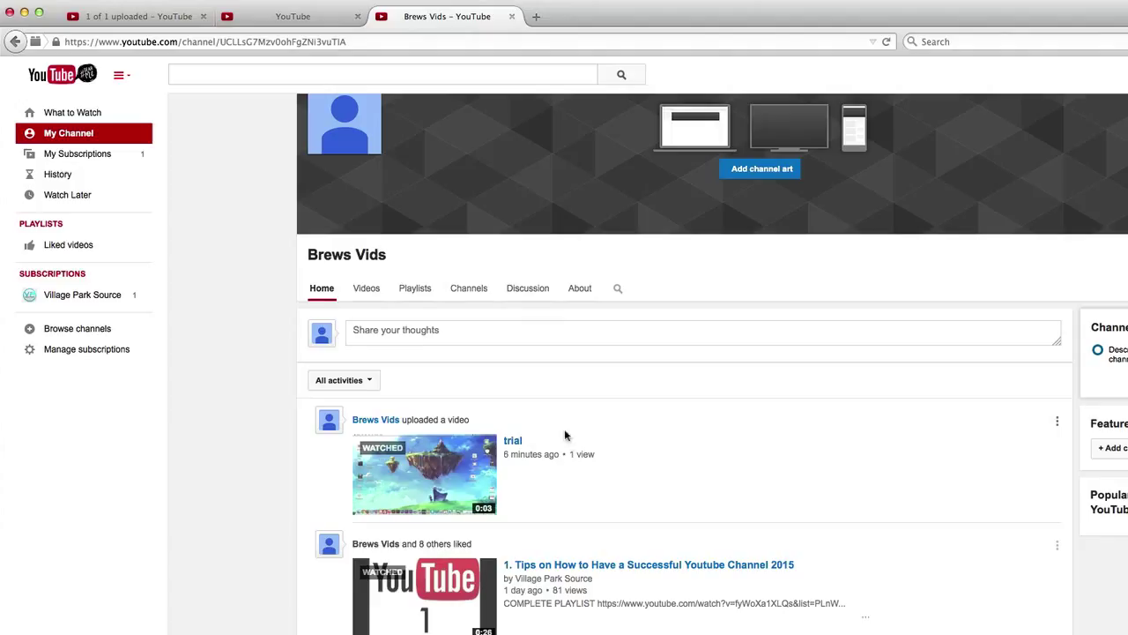
{"action": "mouse_move", "coordinate": [513, 400]}
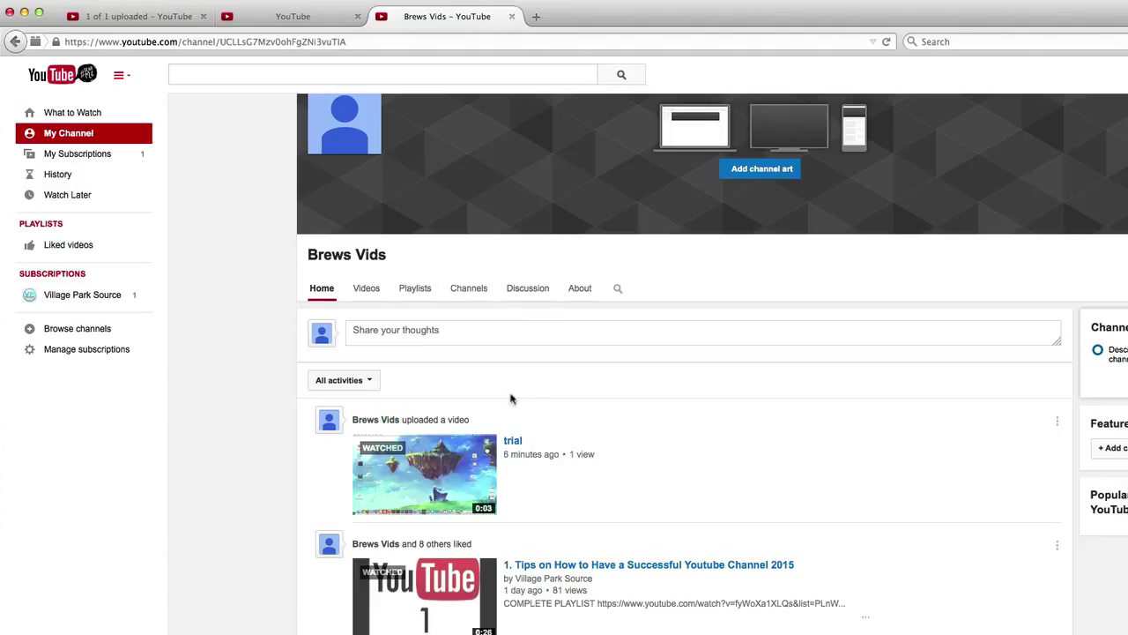
{"action": "mouse_move", "coordinate": [514, 367]}
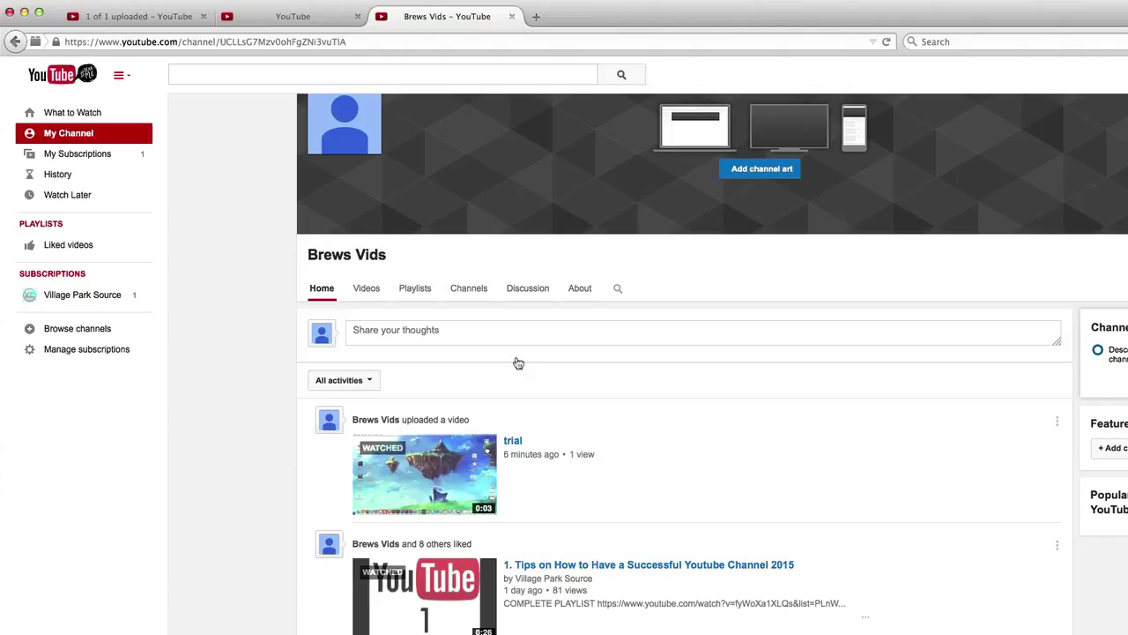
{"action": "mouse_move", "coordinate": [504, 362]}
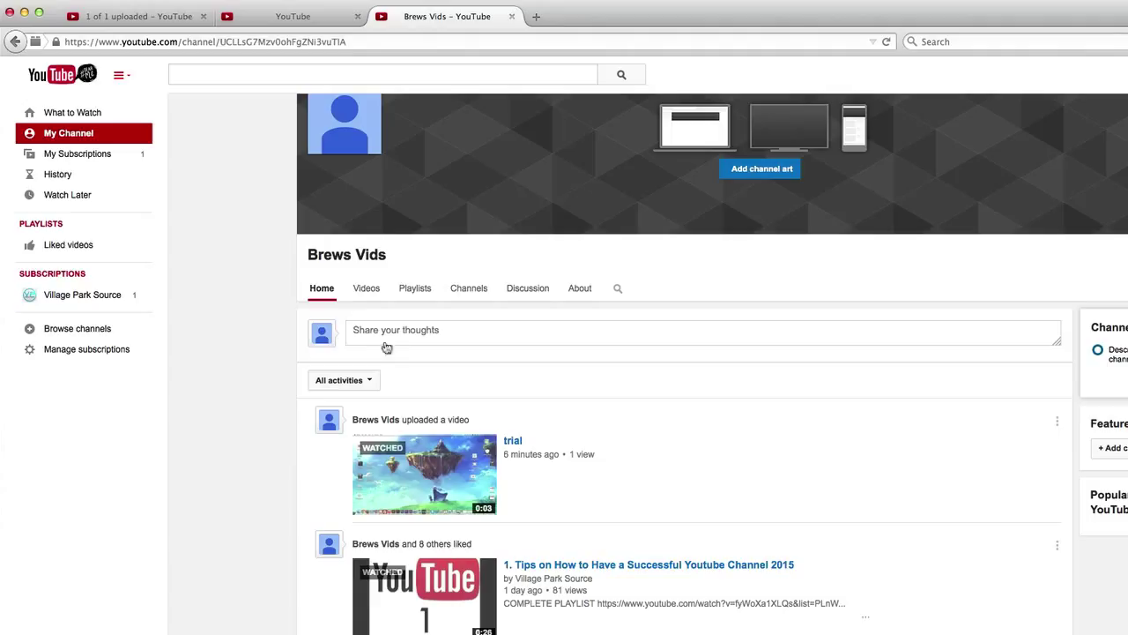
{"action": "mouse_move", "coordinate": [216, 330]}
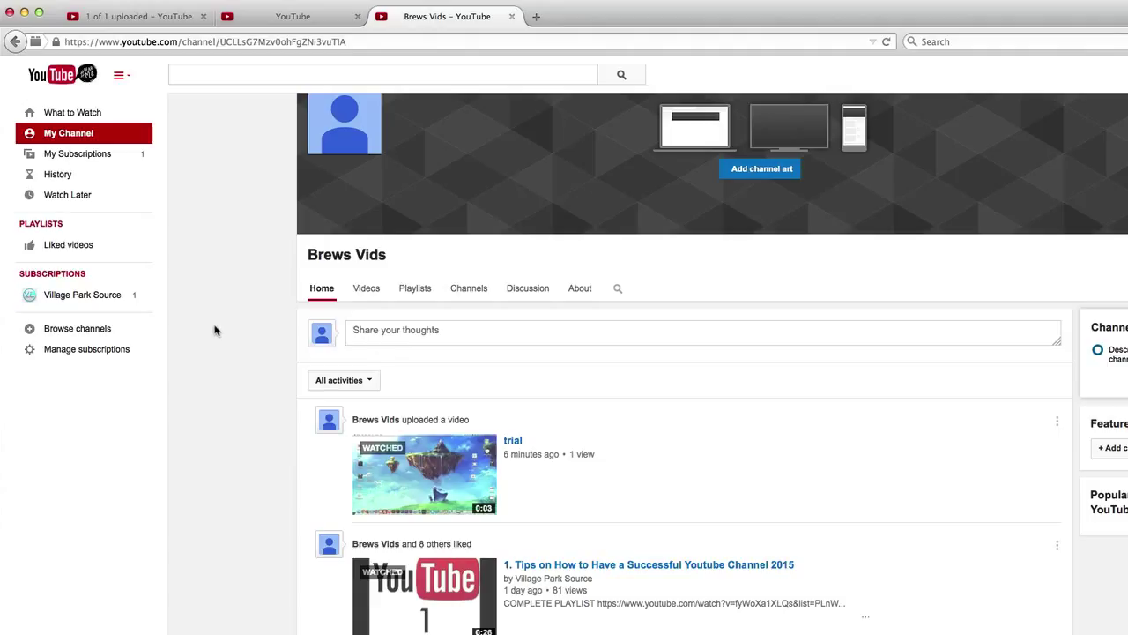
{"action": "mouse_move", "coordinate": [263, 345]}
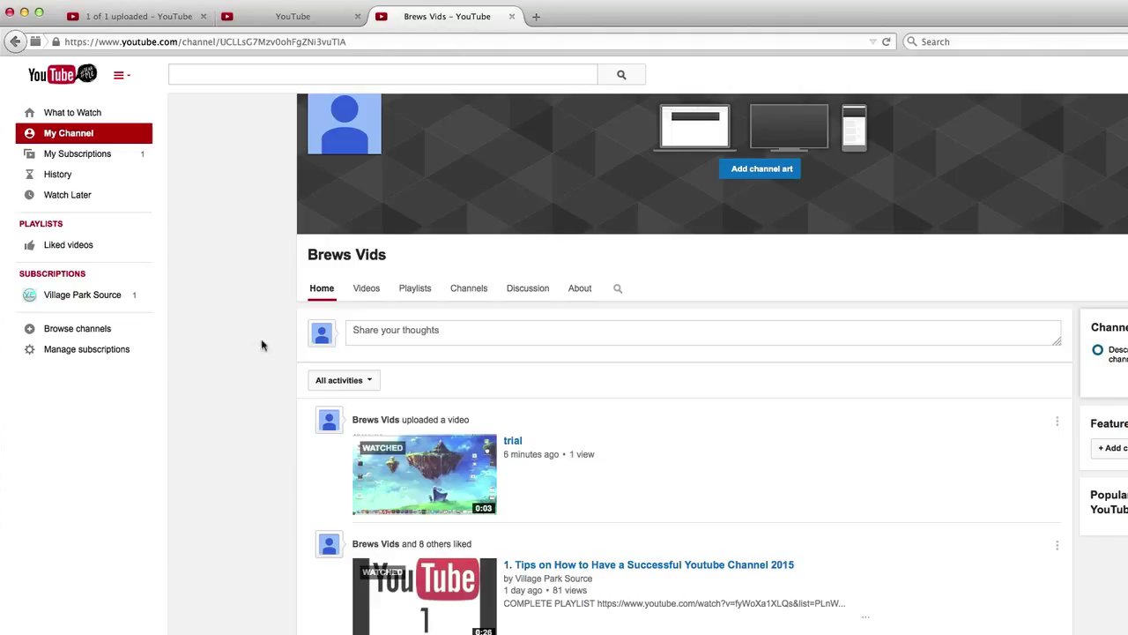
{"action": "mouse_move", "coordinate": [529, 332]}
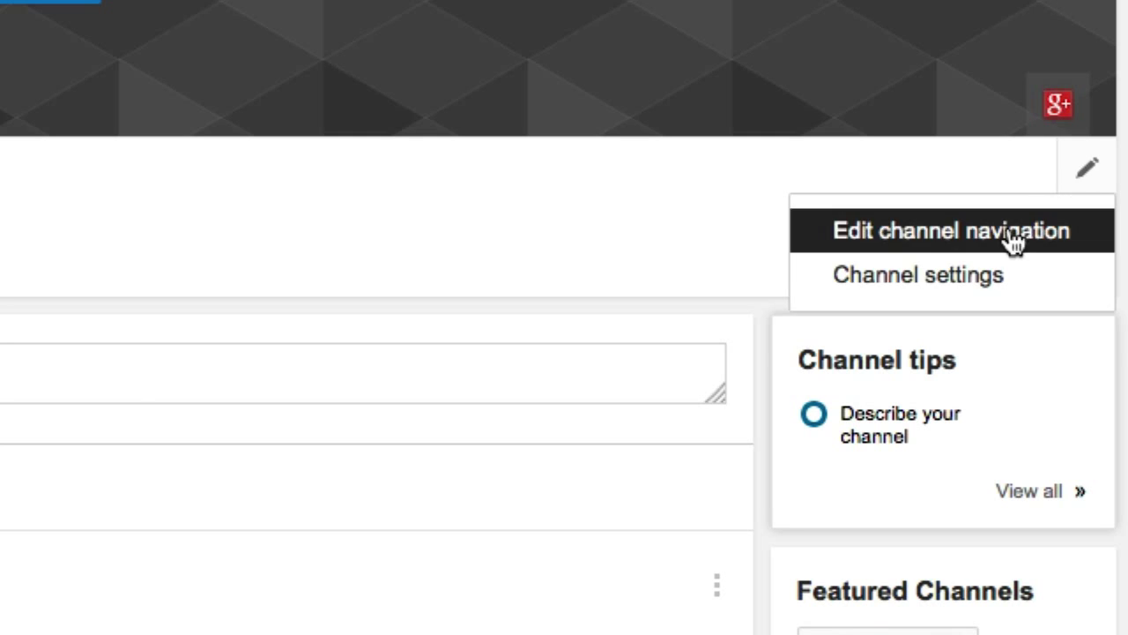
{"action": "left_click", "coordinate": [955, 230]}
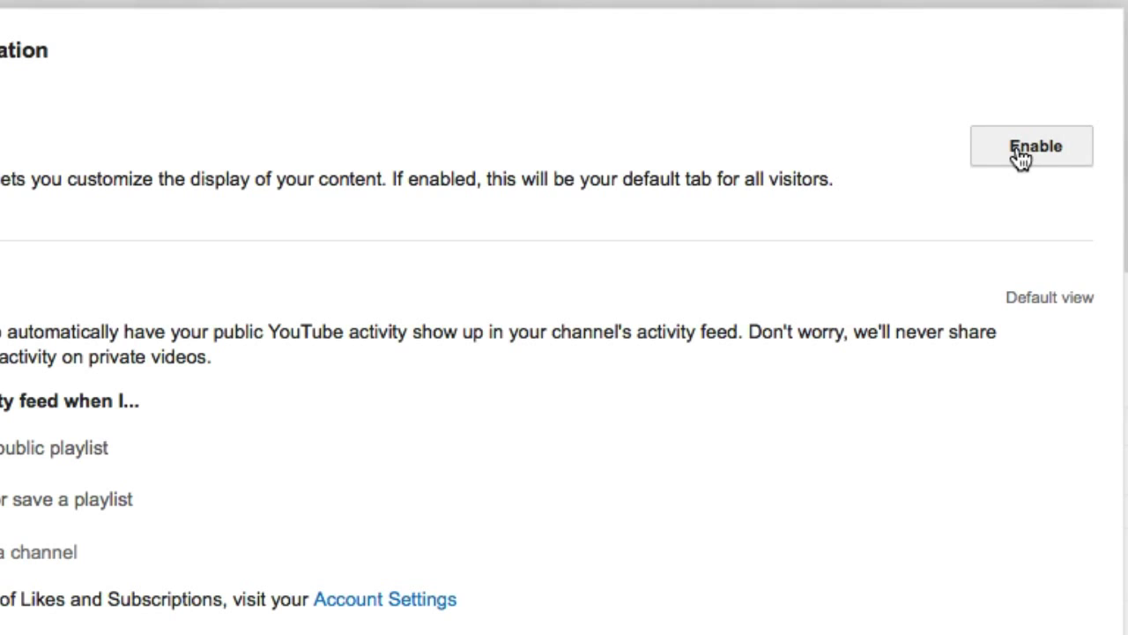
{"action": "left_click", "coordinate": [1031, 146]}
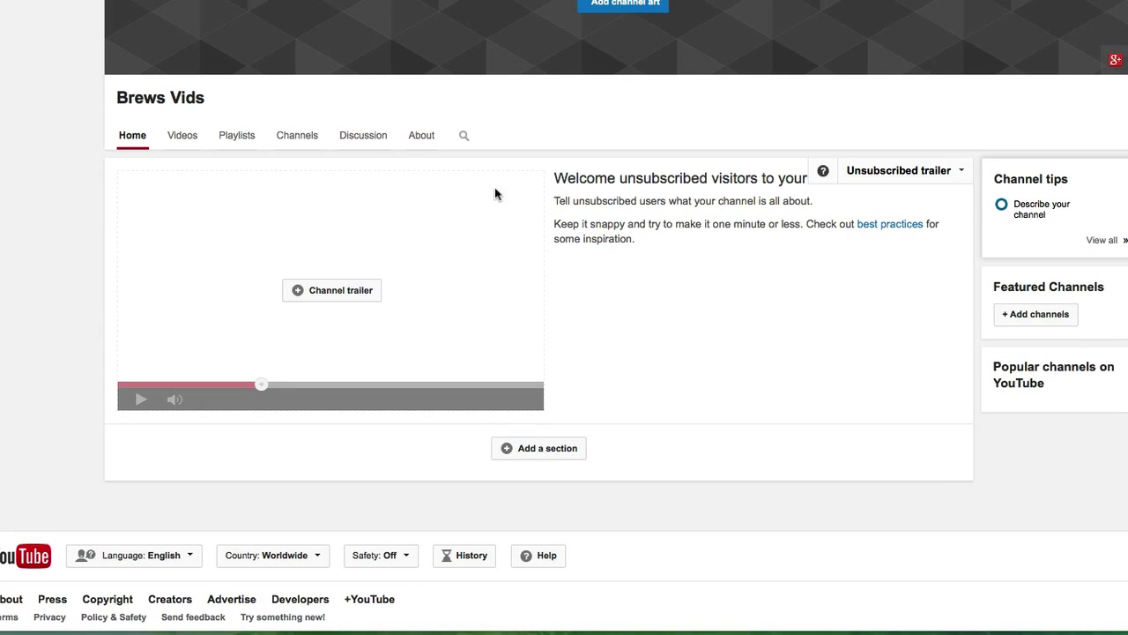
{"action": "mouse_move", "coordinate": [875, 350]}
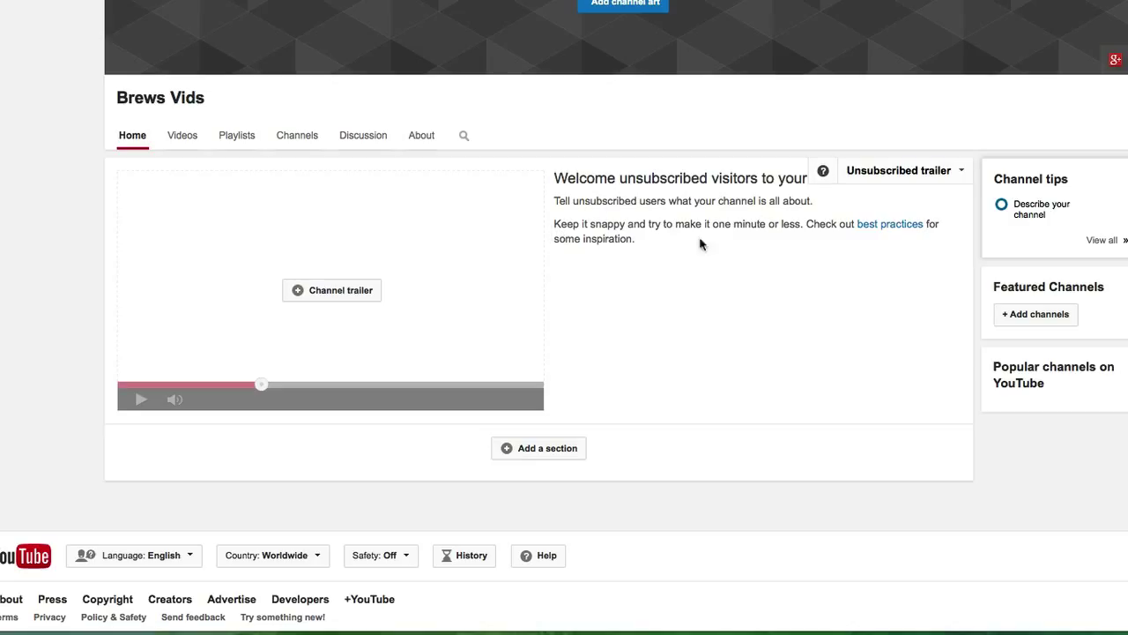
Pick the 'trial' upload in the unsubscribed channel trailer picker.
{"action": "left_click", "coordinate": [331, 290]}
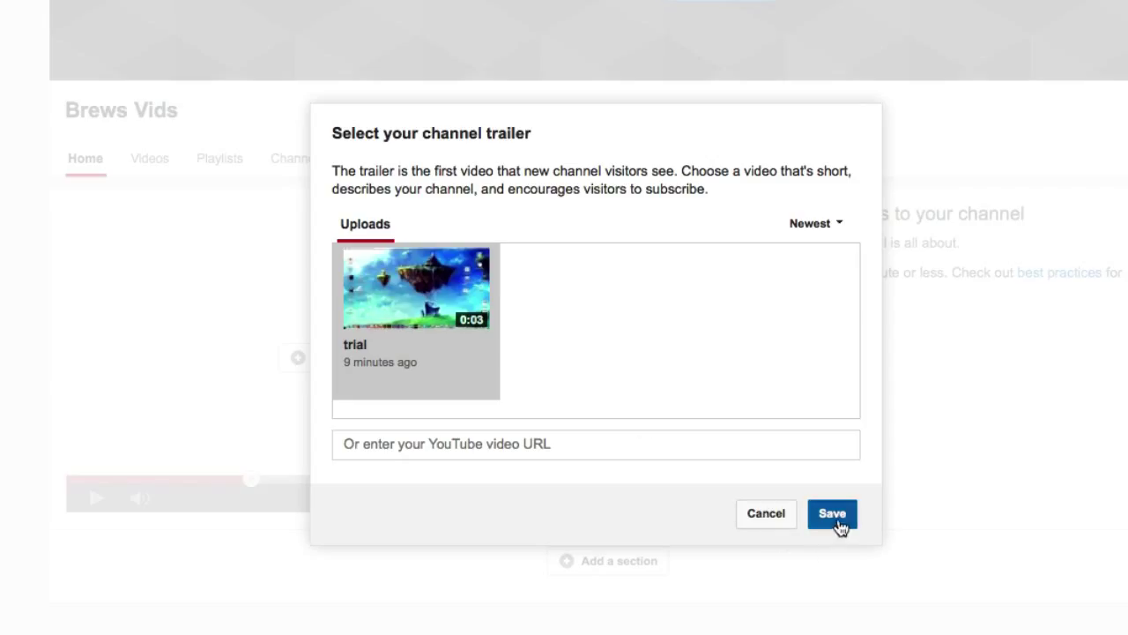
Save 'trial' as the Brews Vids trailer for unsubscribed visitors.
{"action": "left_click", "coordinate": [831, 513]}
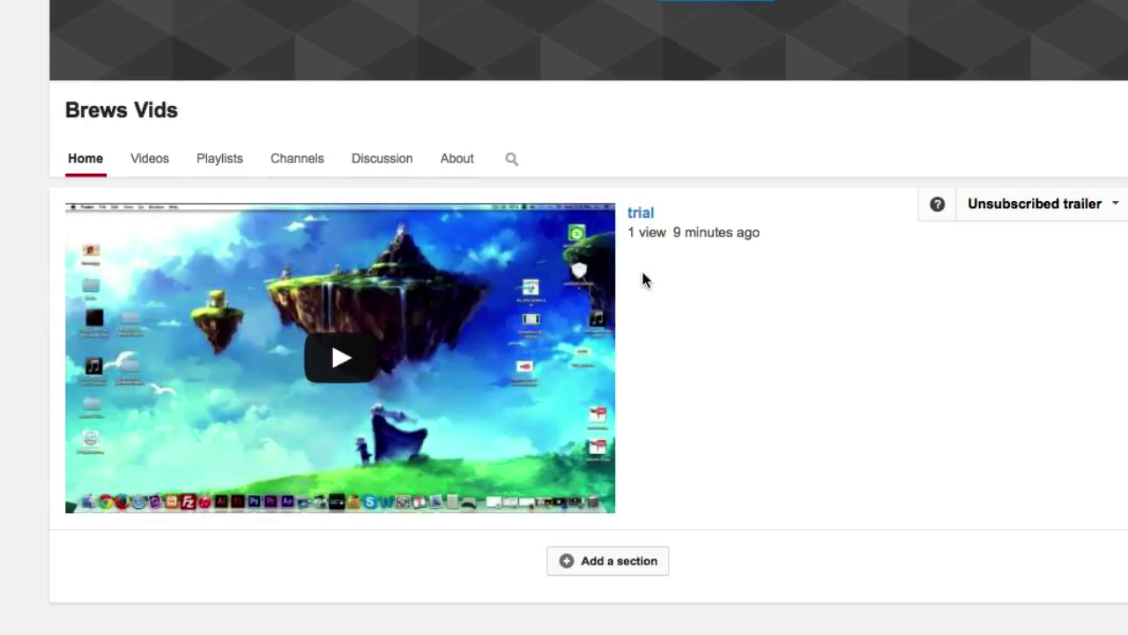
{"action": "mouse_move", "coordinate": [789, 294]}
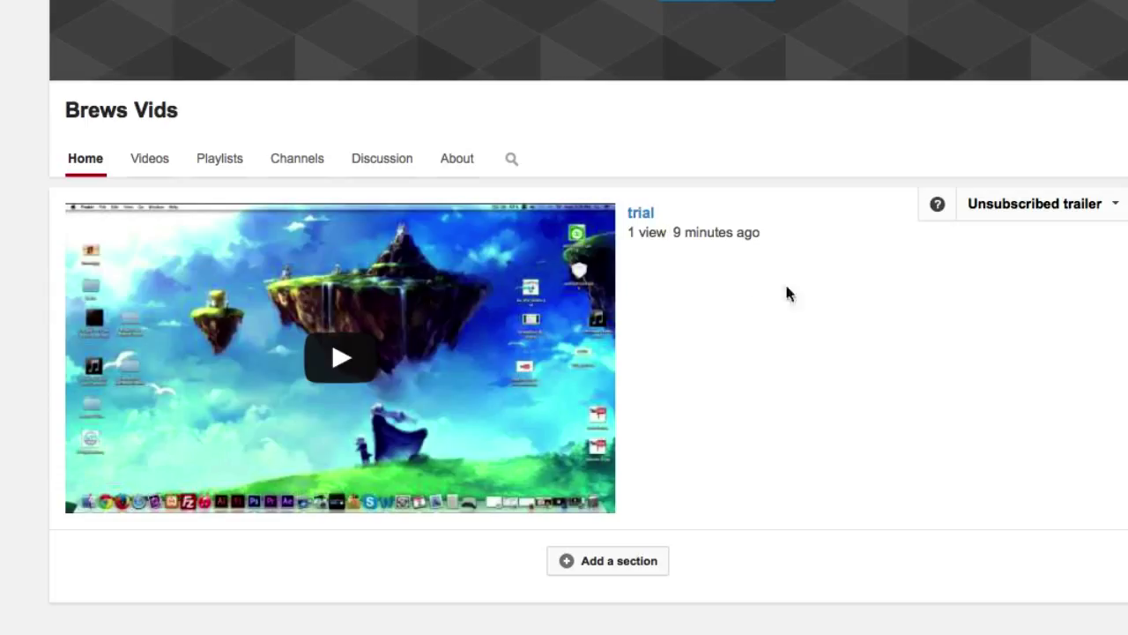
{"action": "mouse_move", "coordinate": [696, 291]}
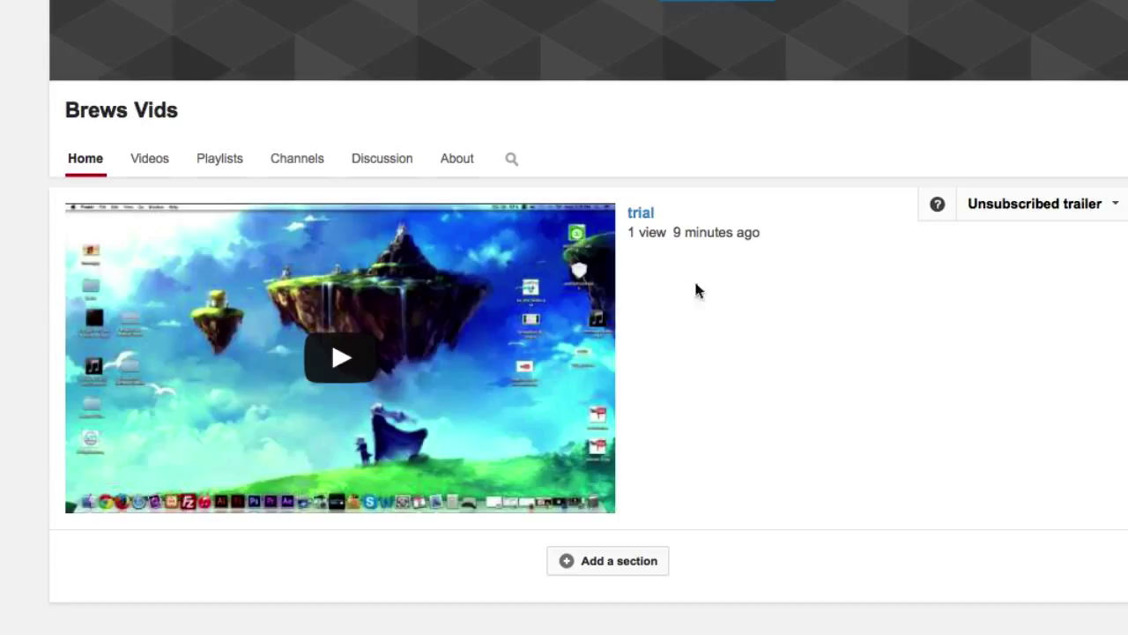
{"action": "mouse_move", "coordinate": [807, 297]}
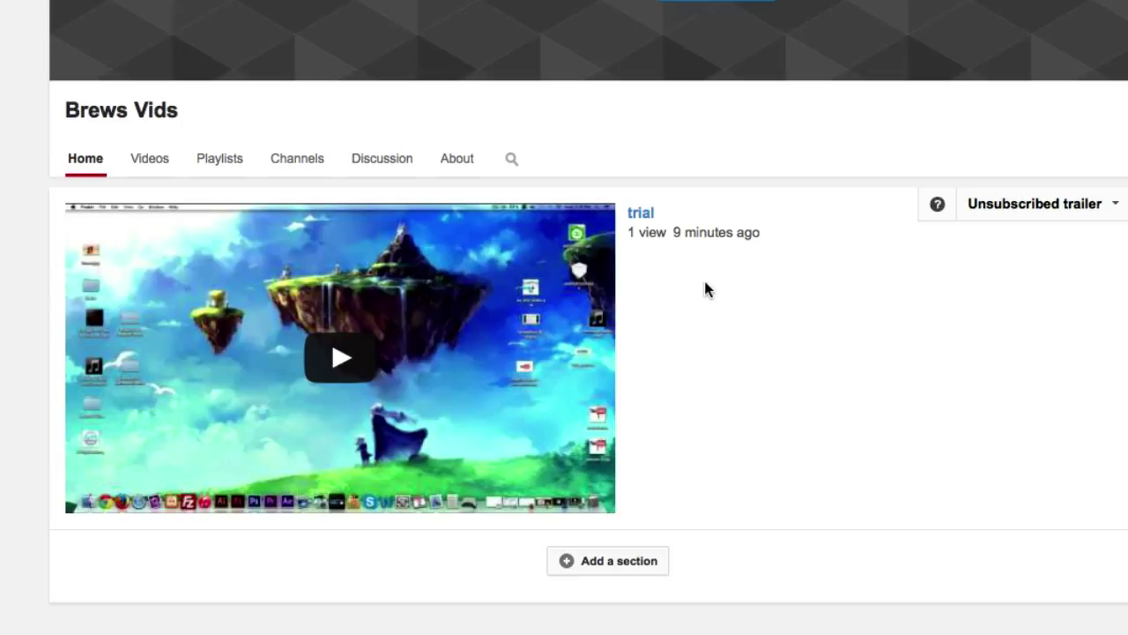
{"action": "mouse_move", "coordinate": [682, 284]}
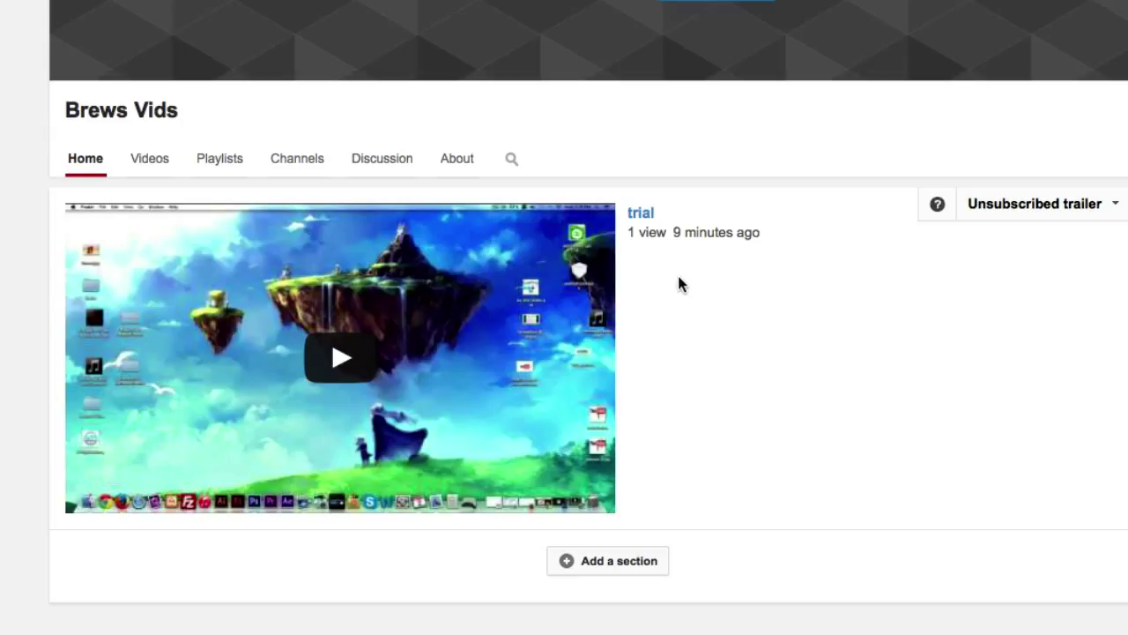
{"action": "mouse_move", "coordinate": [668, 360]}
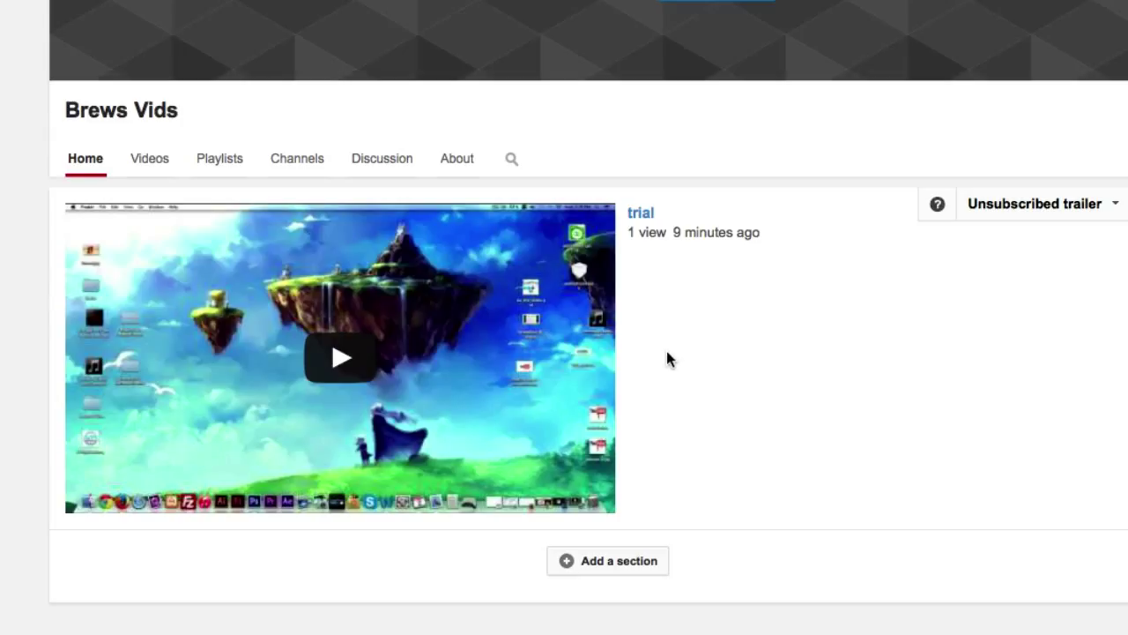
{"action": "mouse_move", "coordinate": [675, 353]}
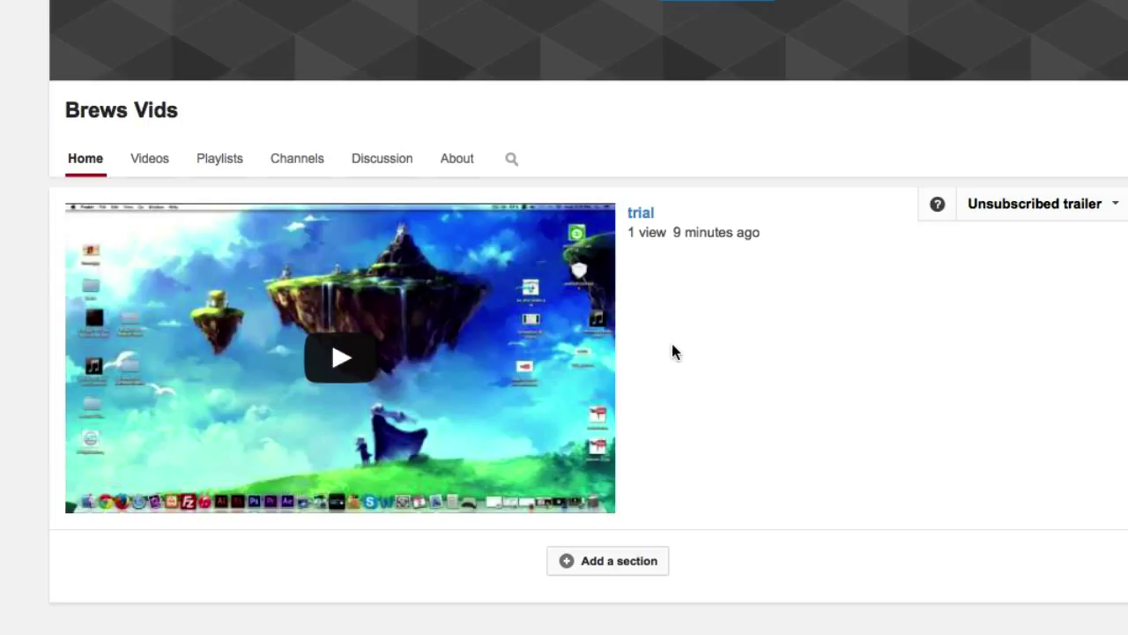
{"action": "mouse_move", "coordinate": [699, 351]}
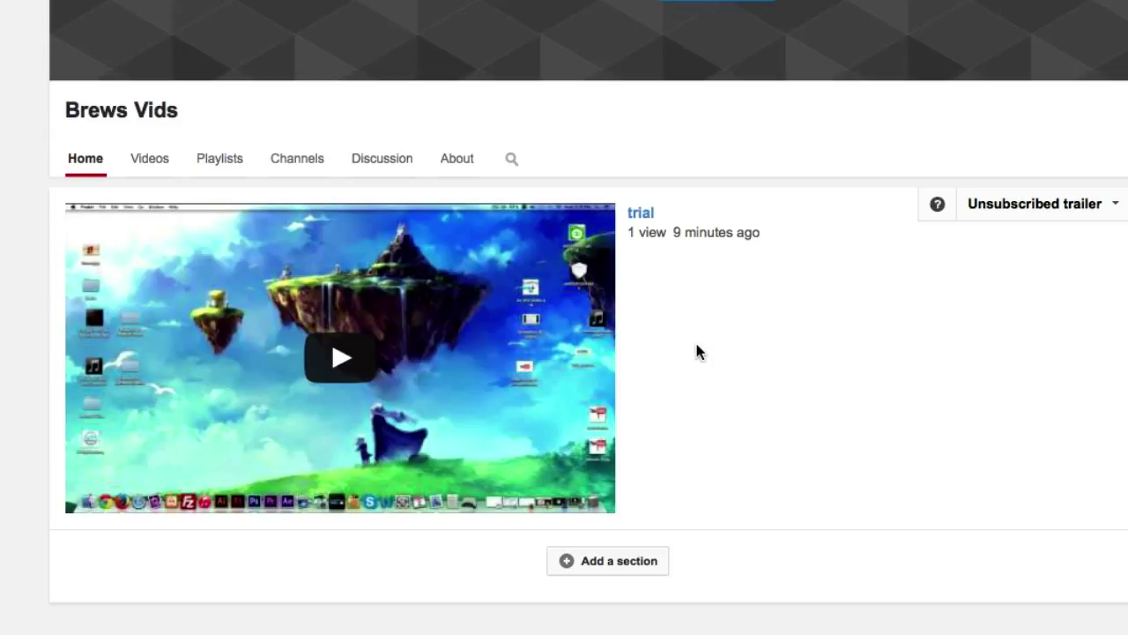
{"action": "mouse_move", "coordinate": [820, 310]}
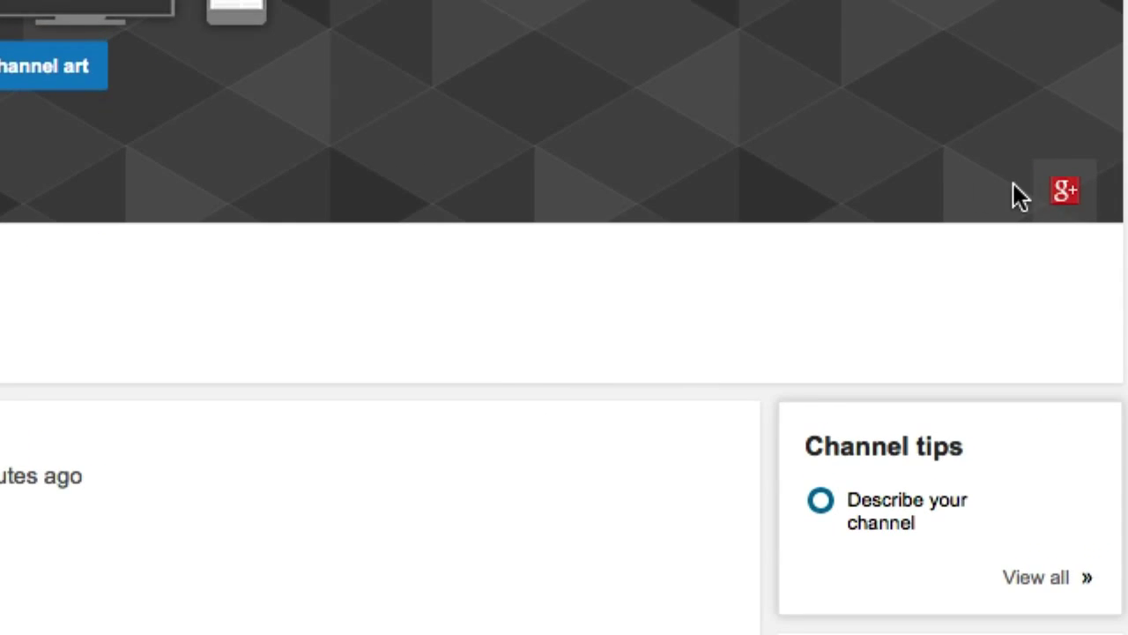
{"action": "mouse_move", "coordinate": [833, 173]}
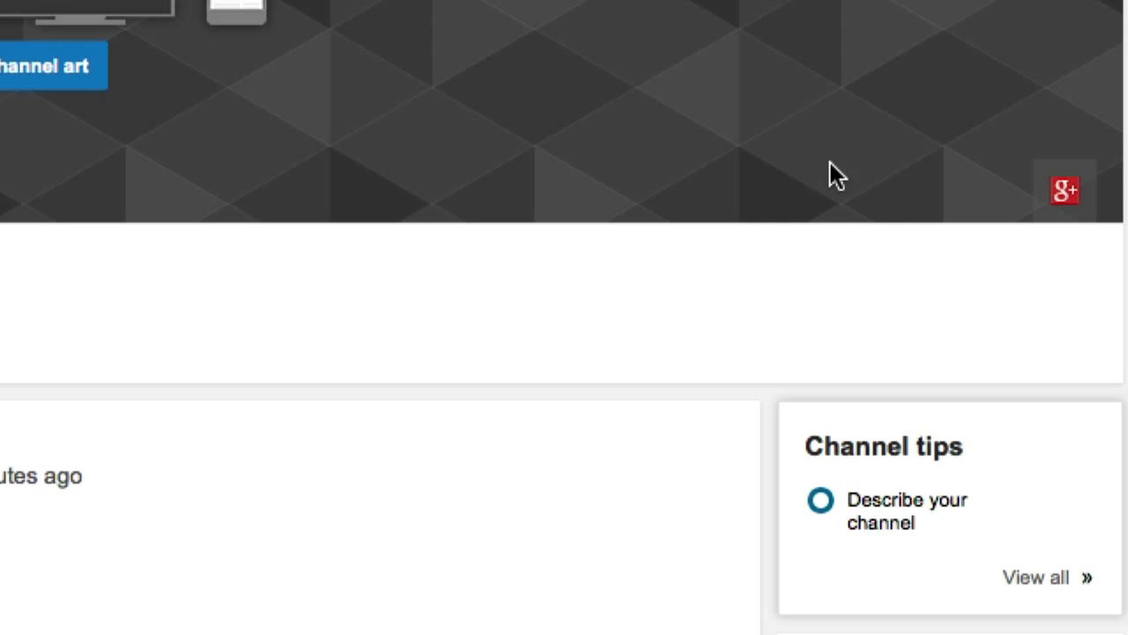
{"action": "mouse_move", "coordinate": [1122, 222]}
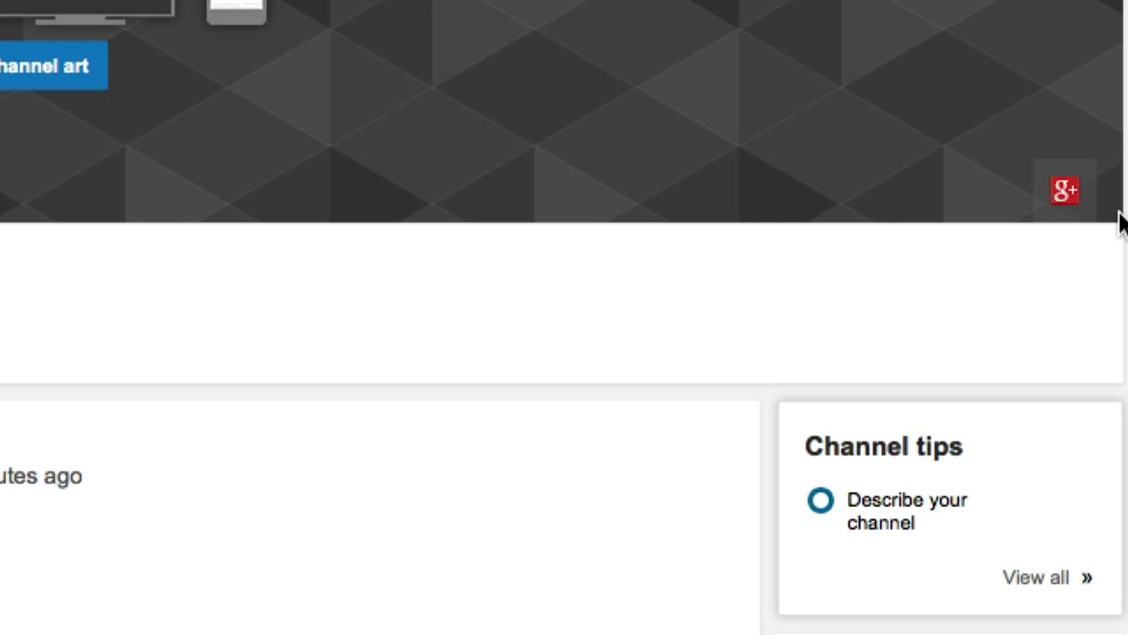